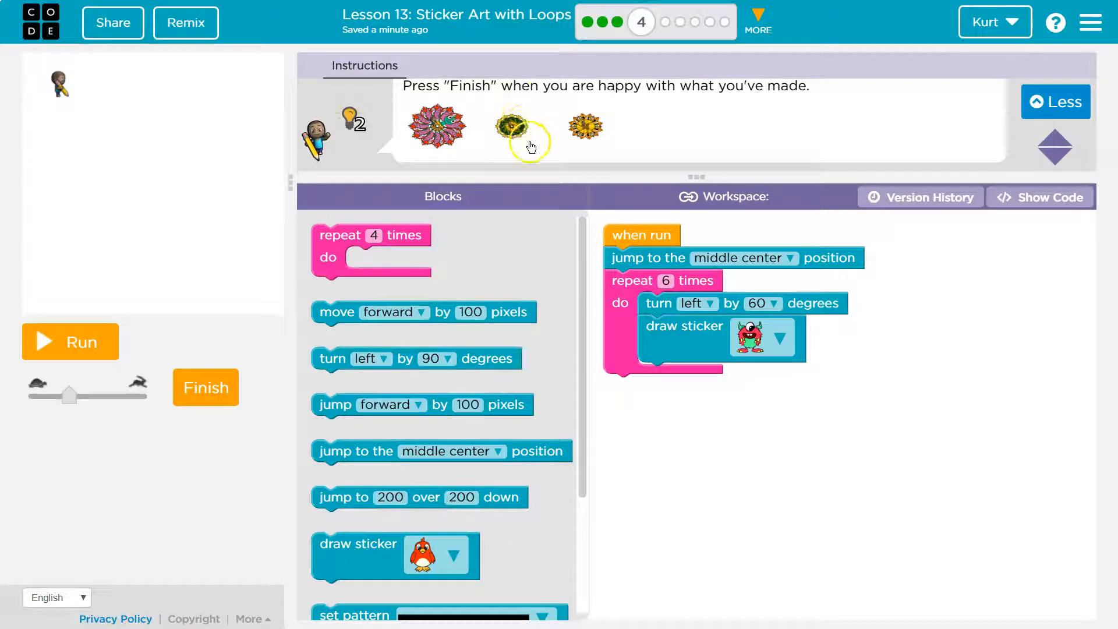
mouse_move(518, 238)
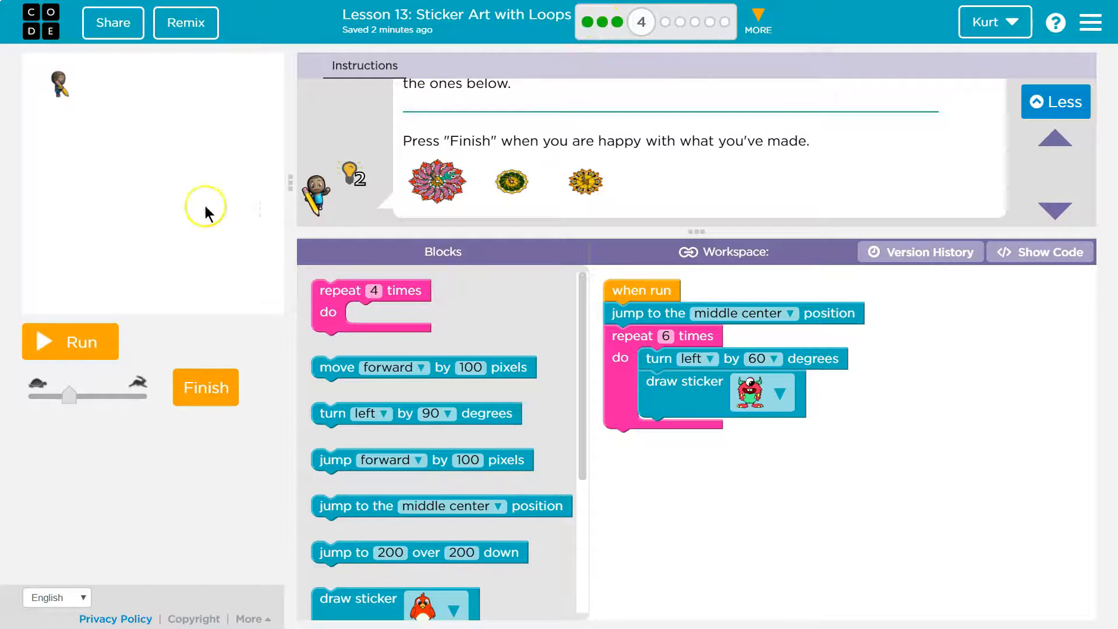
Run the repeat-6 loop so six monster stickers turned 60 degrees form a circular pattern.
click(69, 342)
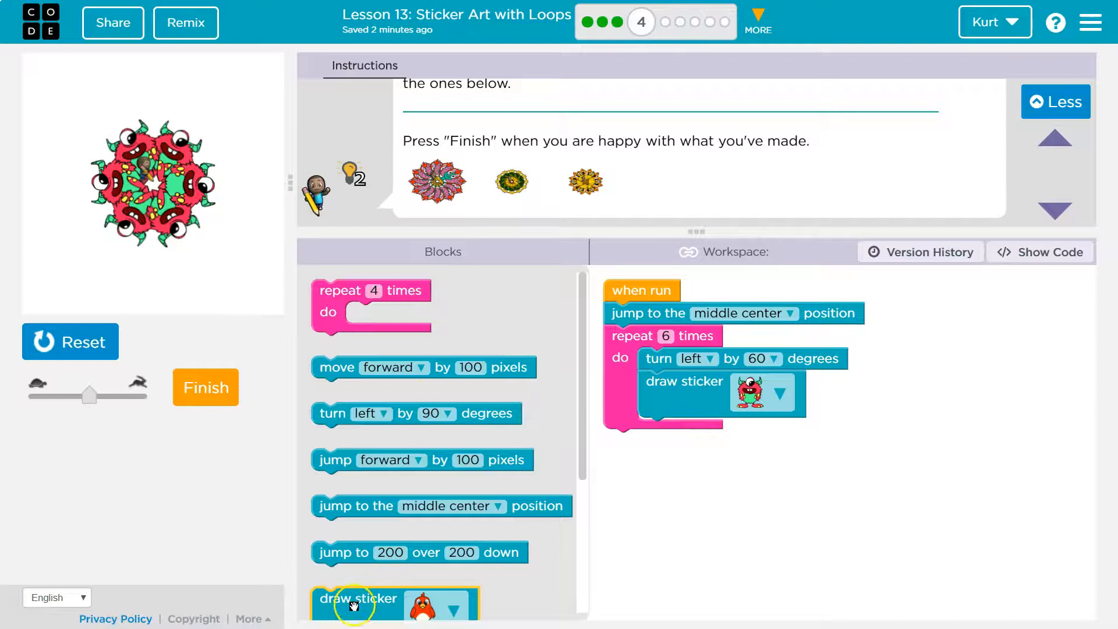
Add a second draw-sticker block inside the loop and set its sticker to the llama.
click(70, 341)
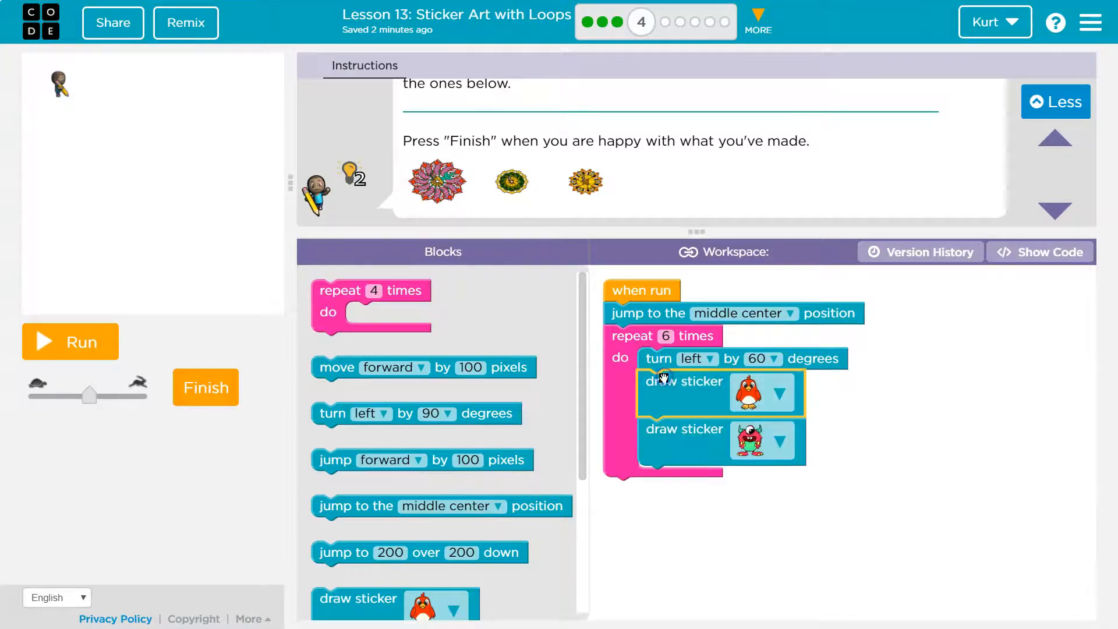
click(779, 392)
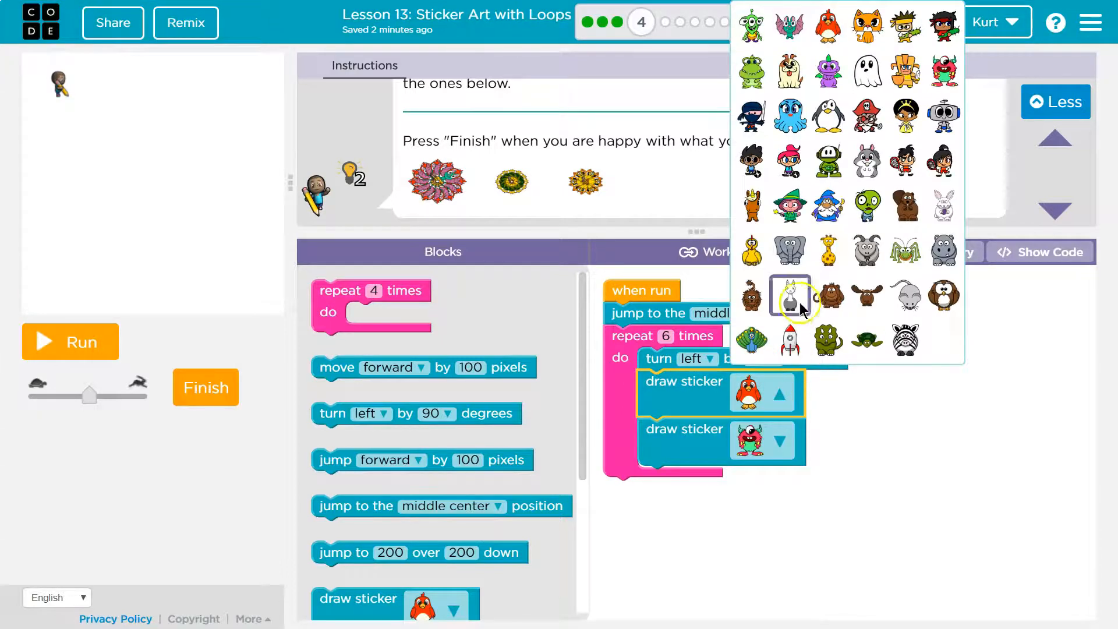
click(789, 296)
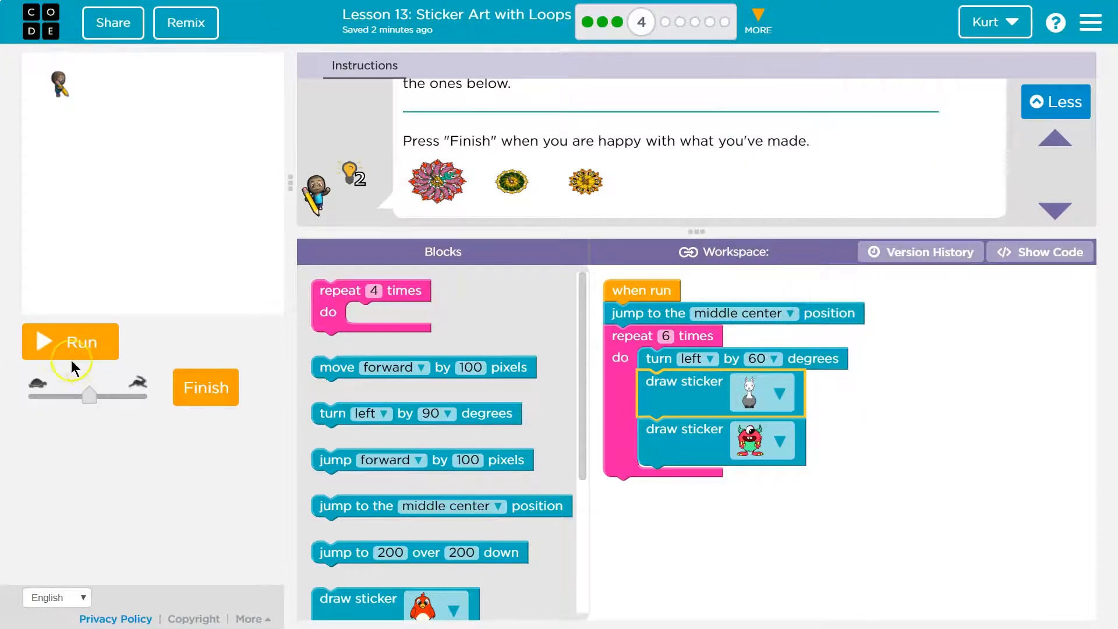
Run the program, then arrange the loop to draw the monster first and the llama second.
click(69, 341)
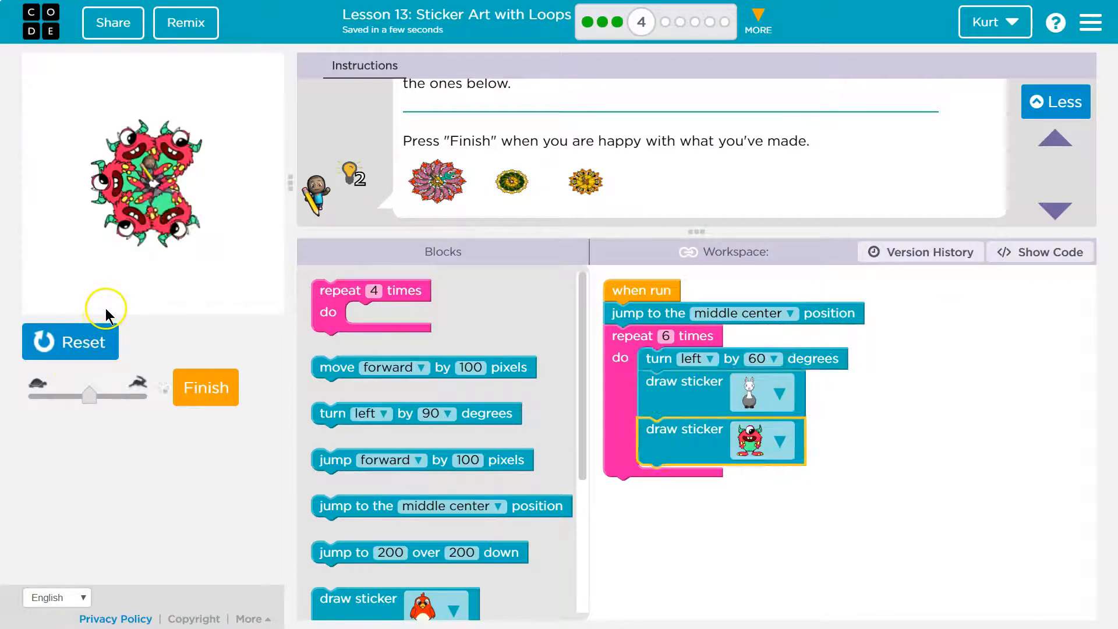
click(70, 342)
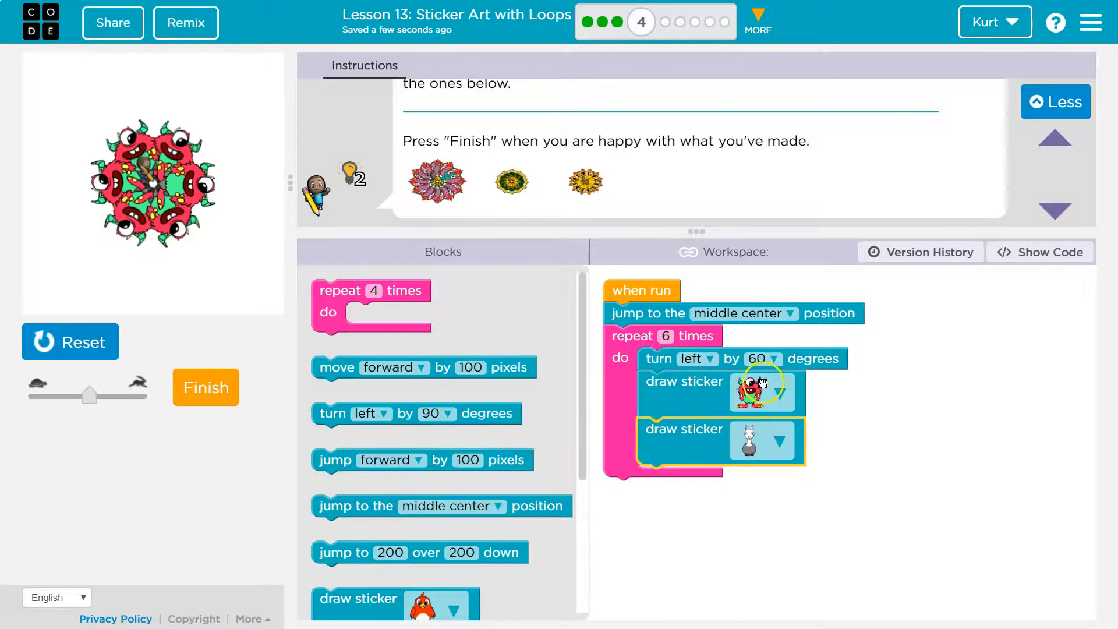
mouse_move(779, 463)
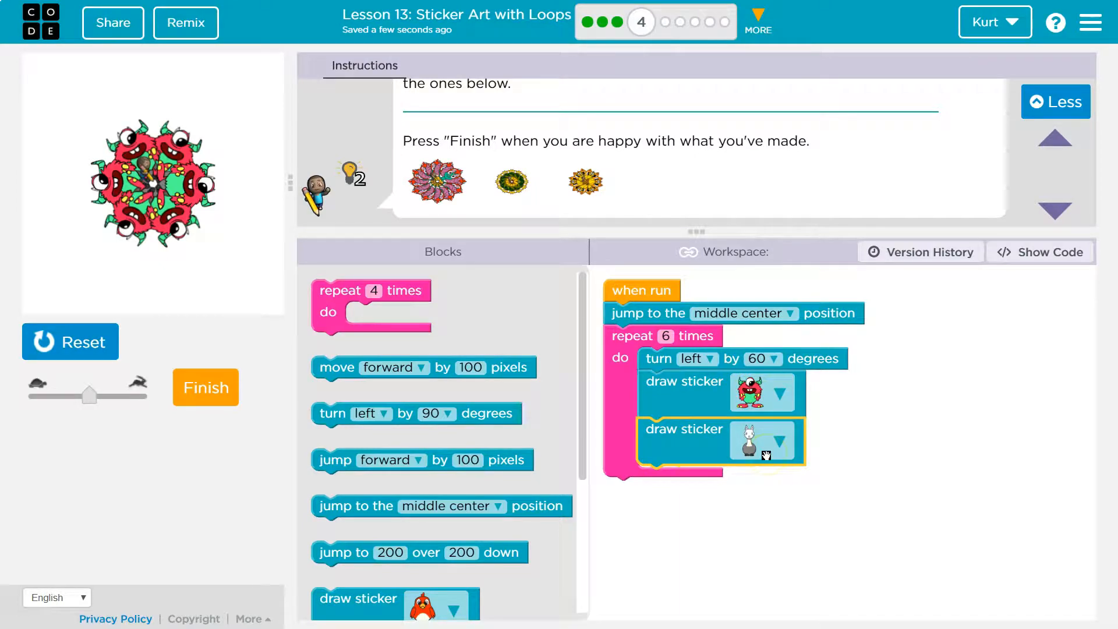
mouse_move(779, 457)
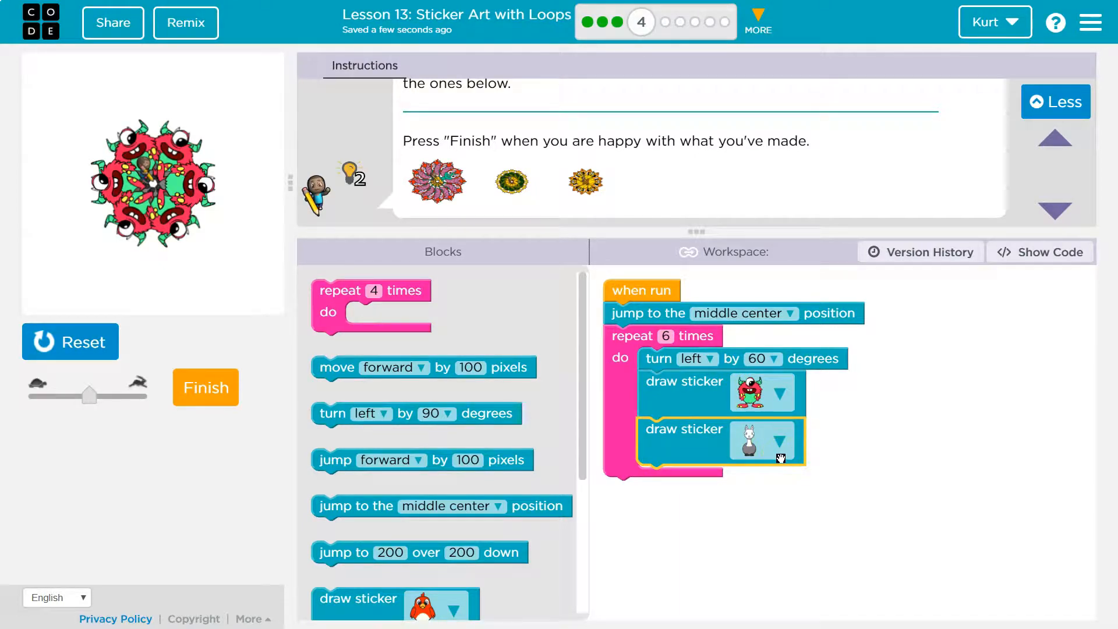
Reset the stage and rerun so llama stickers draw over the monster stickers.
click(734, 443)
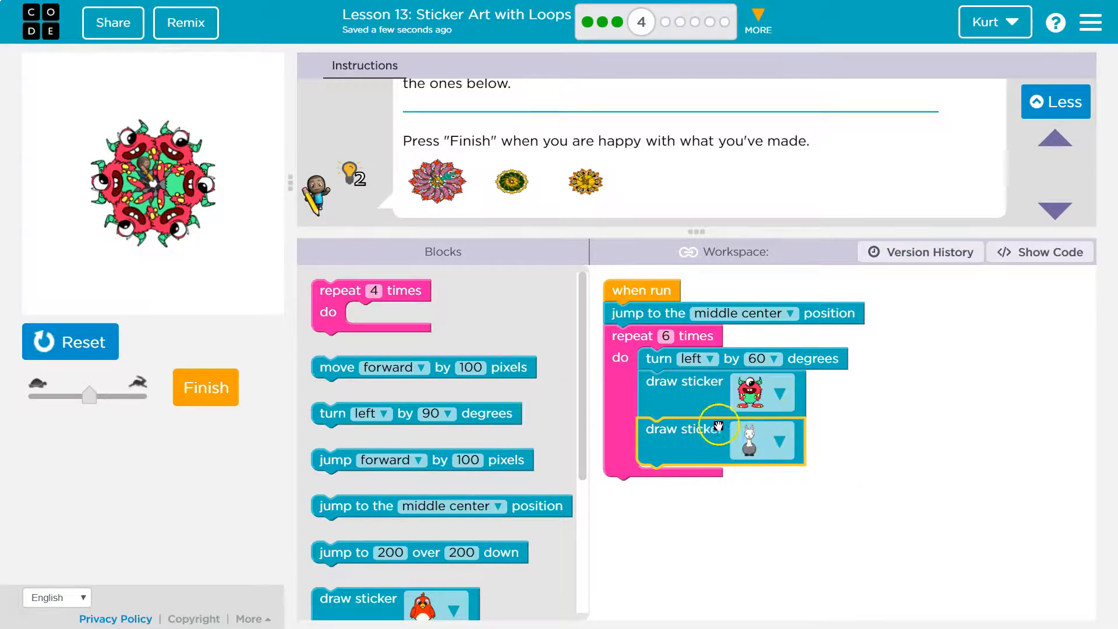
drag(719, 440, 695, 466)
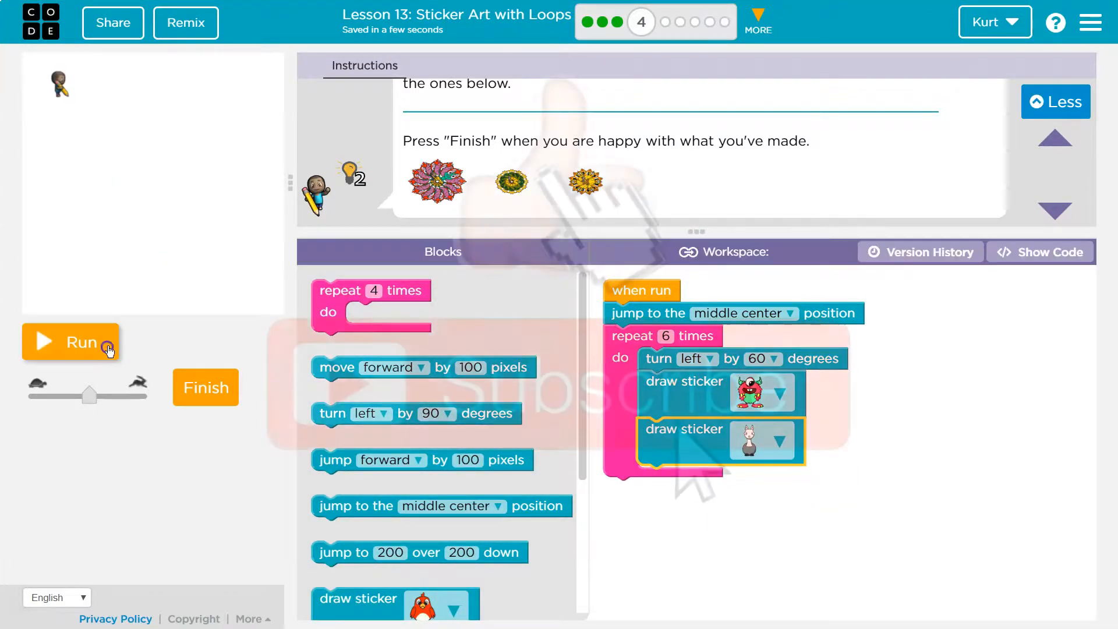
click(70, 341)
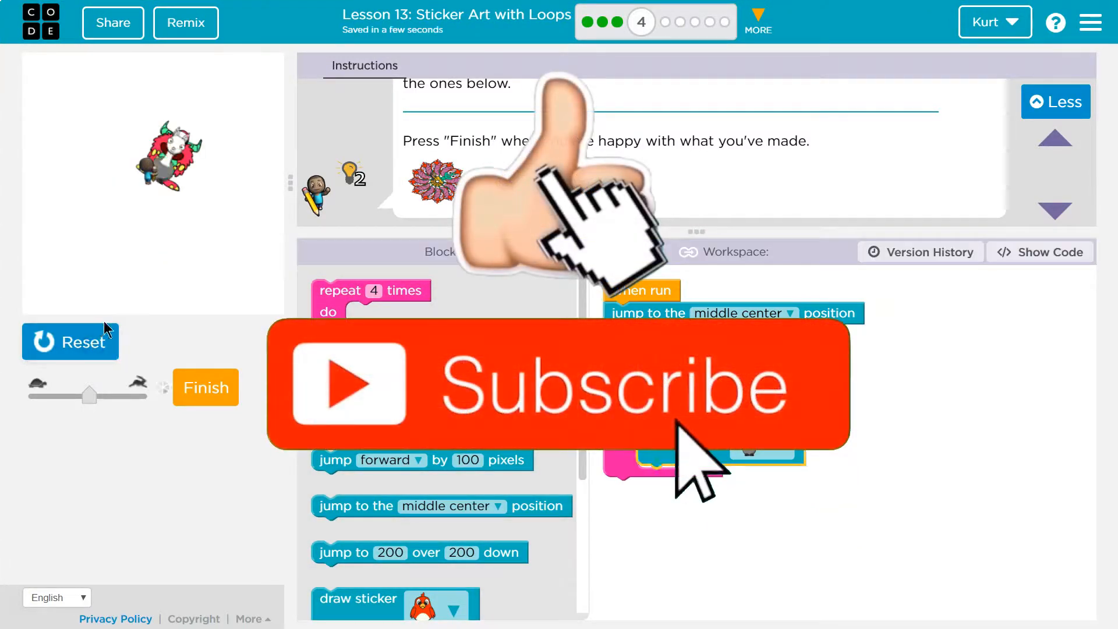